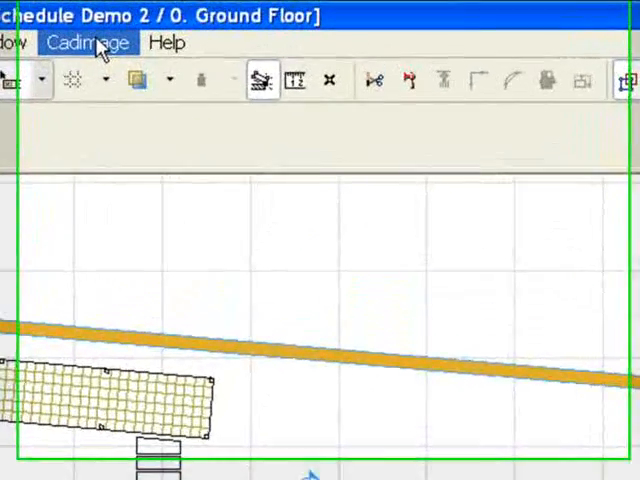
Add a new Cadimage schedule scheme with ID 001 named 'Joinery Schedule'
click(87, 43)
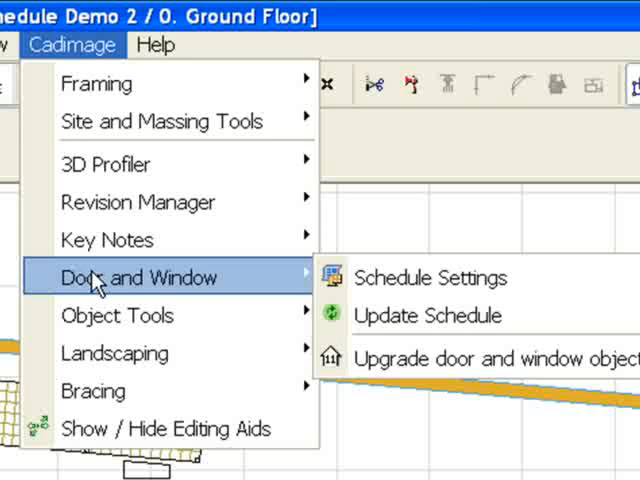
click(431, 277)
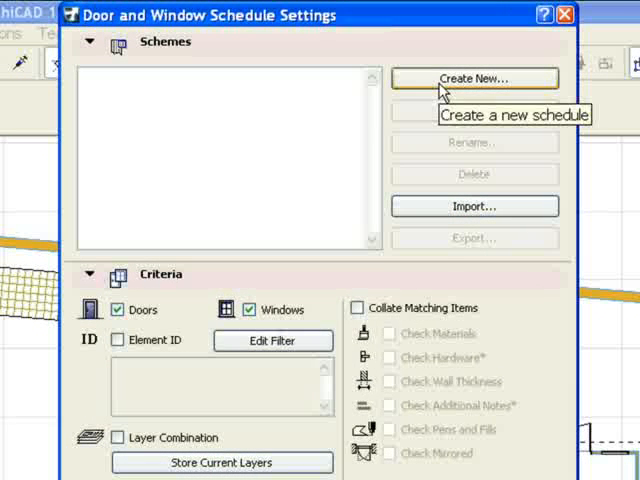
click(475, 78)
text(Joinery Schedule)
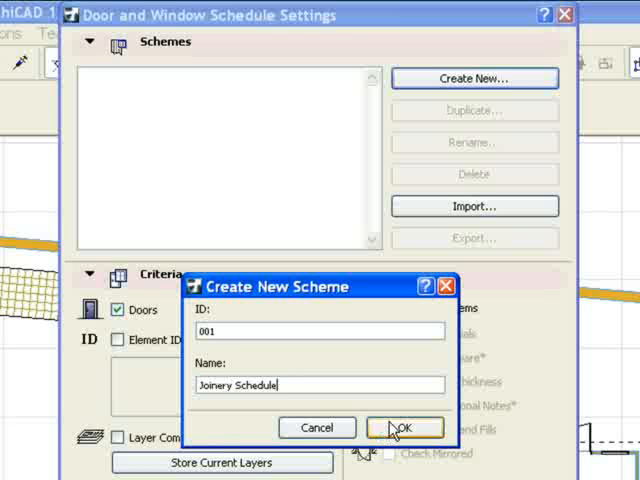
click(404, 427)
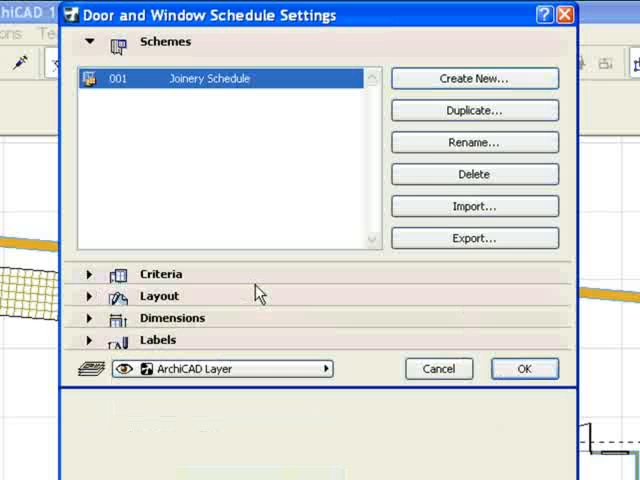
mouse_move(251, 287)
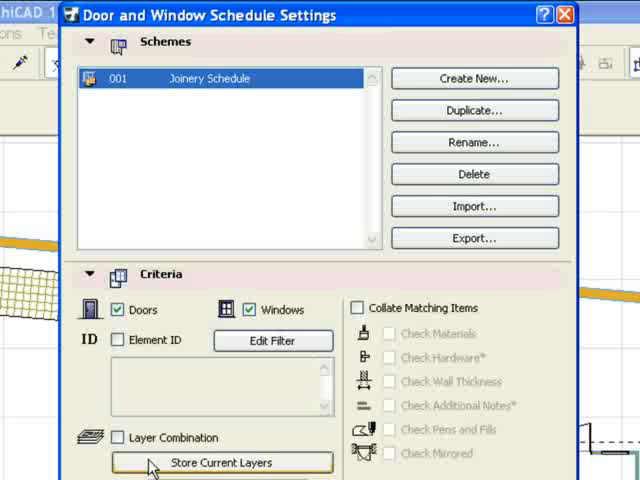
mouse_move(212, 469)
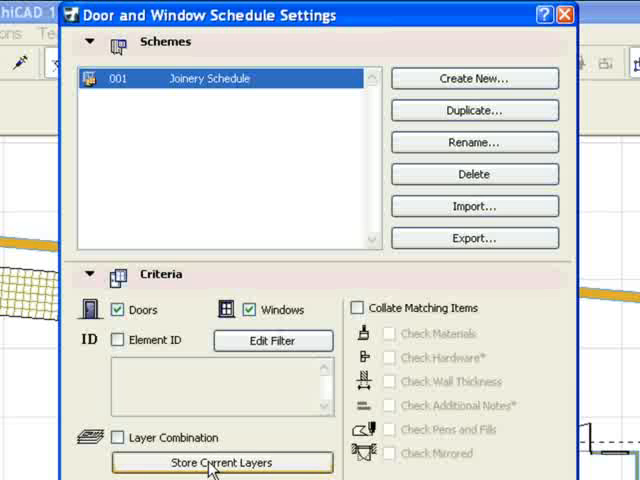
Store the current layer combination in the Joinery Schedule criteria
click(119, 437)
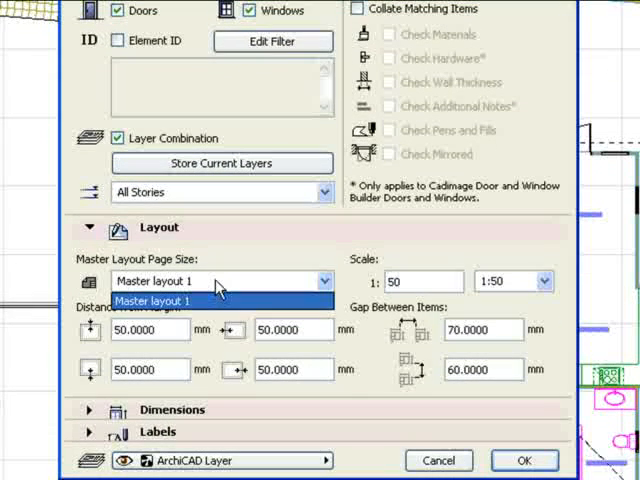
Review the master layout page sizes and open the detailed Dimension Settings
click(218, 301)
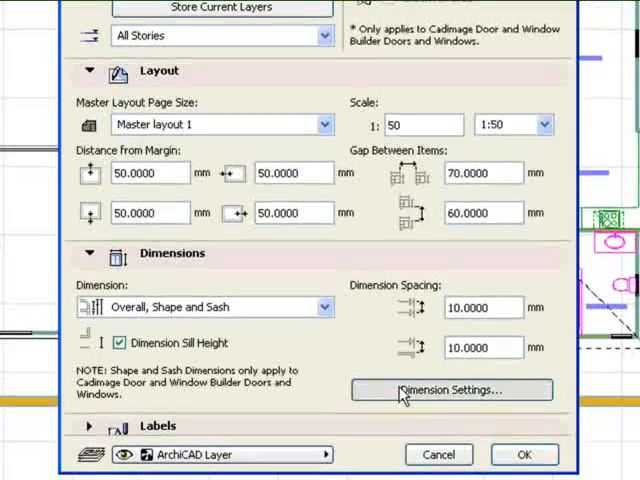
click(451, 390)
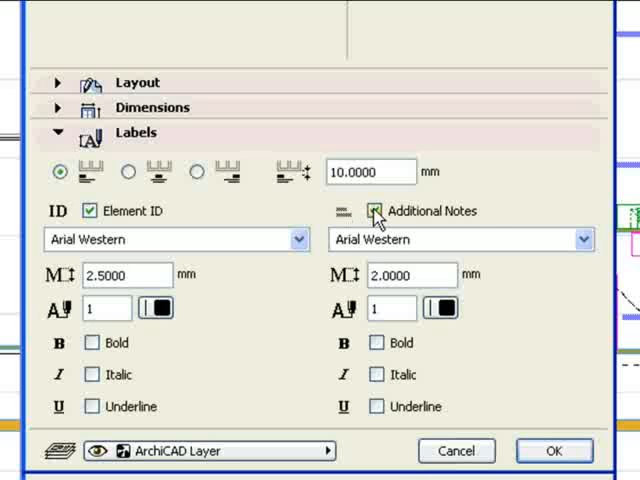
Uncheck Additional Notes labels and confirm the Joinery Schedule settings
click(374, 211)
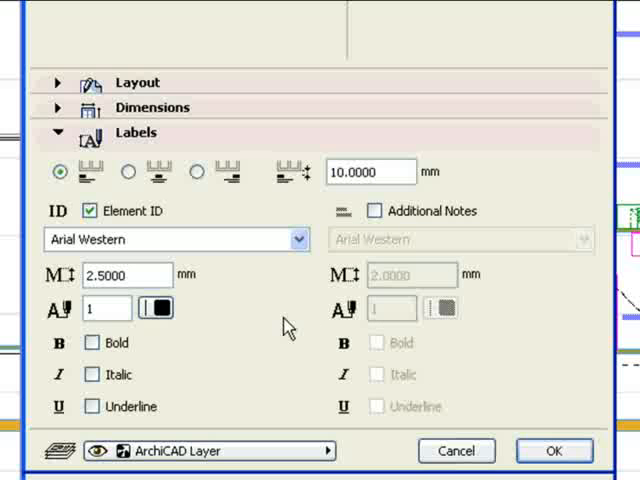
mouse_move(266, 367)
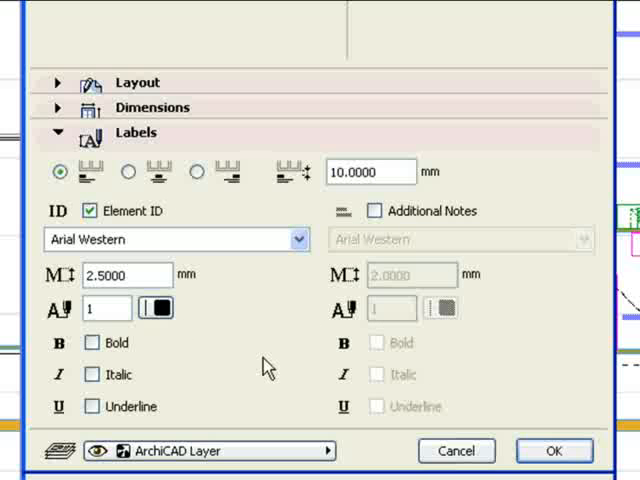
click(553, 451)
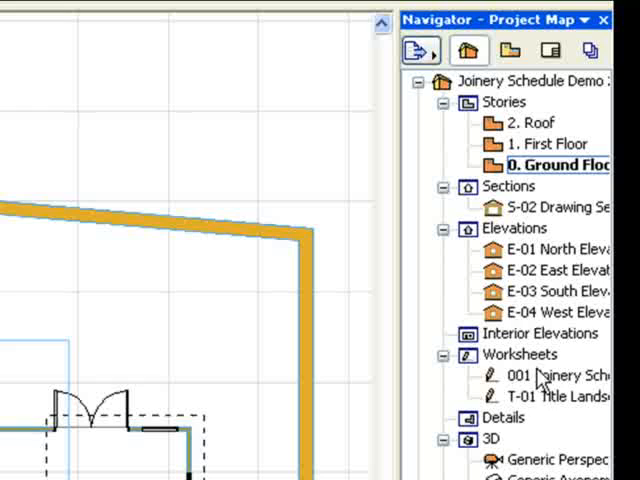
Open worksheet '001 Joinery Schedule' from the Project Map
double_click(548, 375)
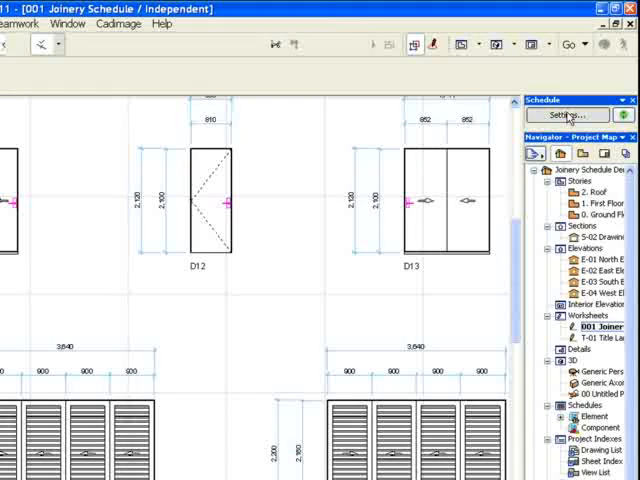
Enable Collate Matching Items with Check Mirrored in the schedule settings
click(567, 114)
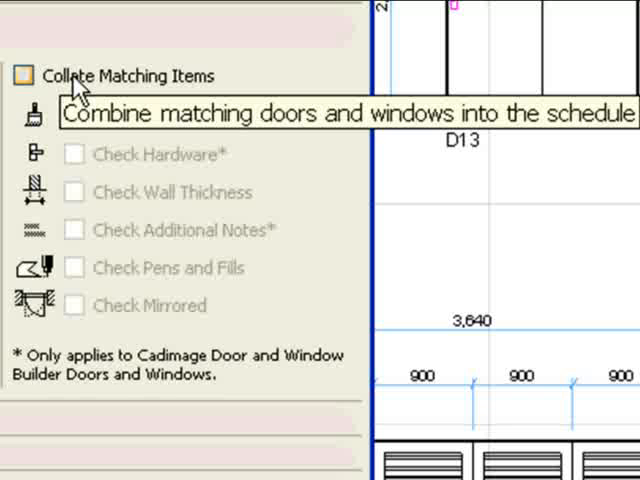
mouse_move(80, 90)
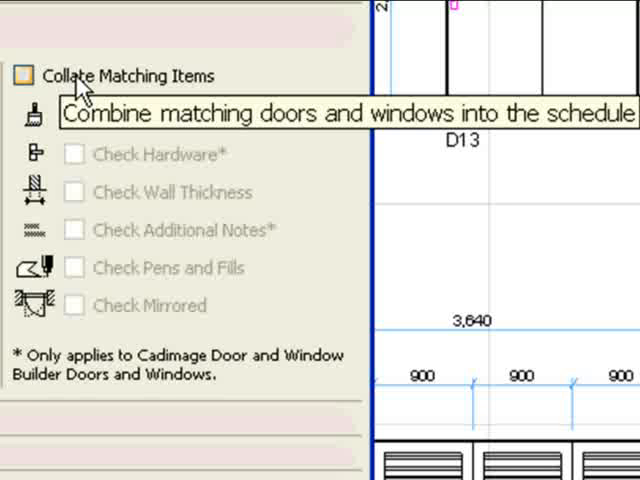
click(24, 75)
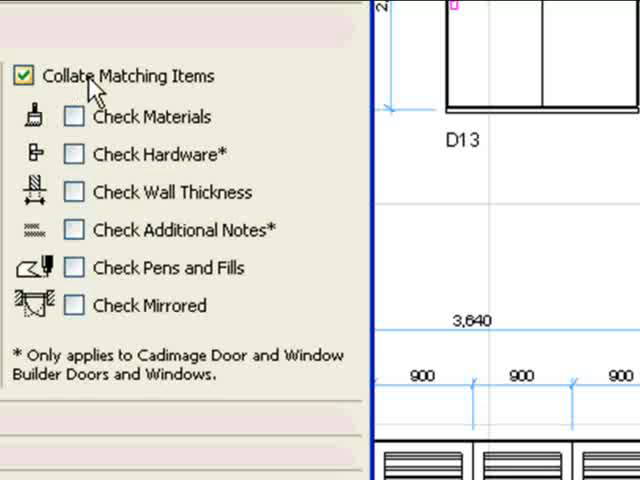
click(74, 305)
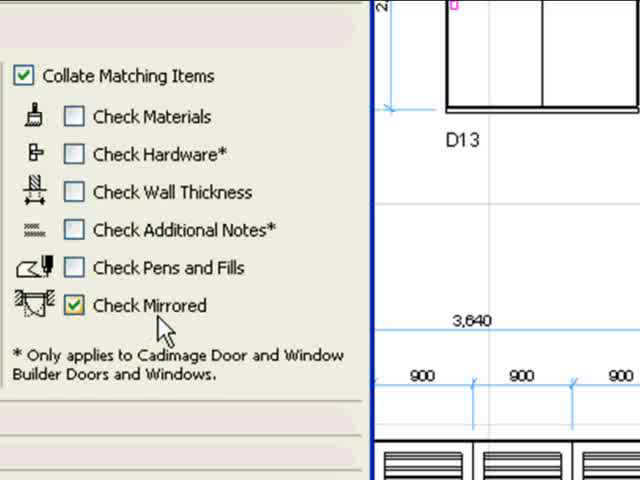
mouse_move(165, 330)
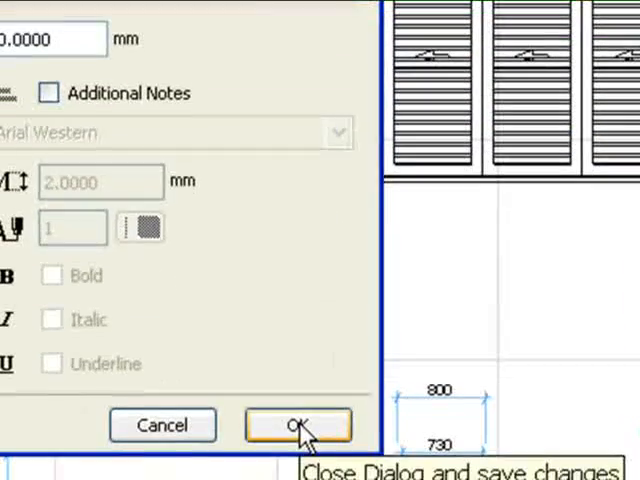
click(298, 425)
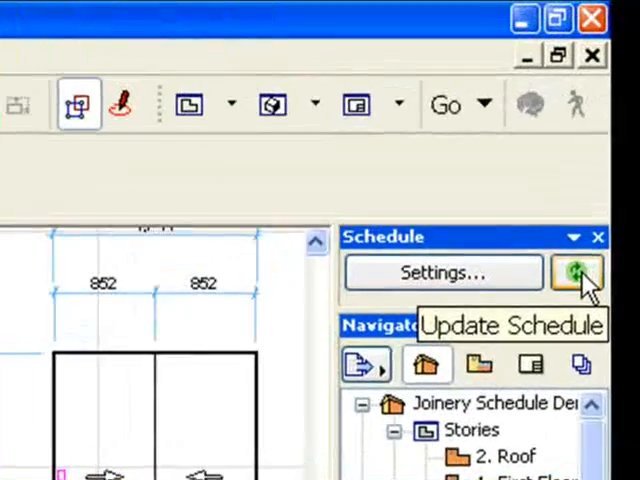
Run Update Schedule to rebuild the Joinery Schedule with collated items
click(577, 273)
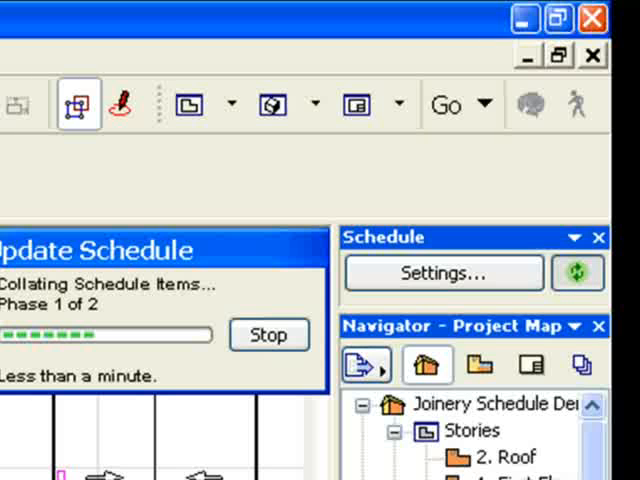